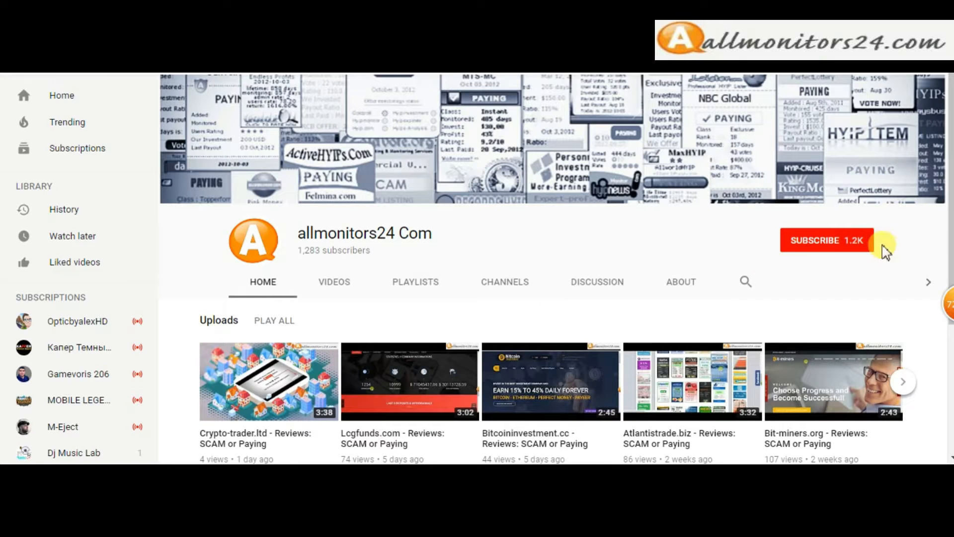
- Subscribe to the allmonitors24 Com YouTube channel and turn on bell notifications
left_click(825, 240)
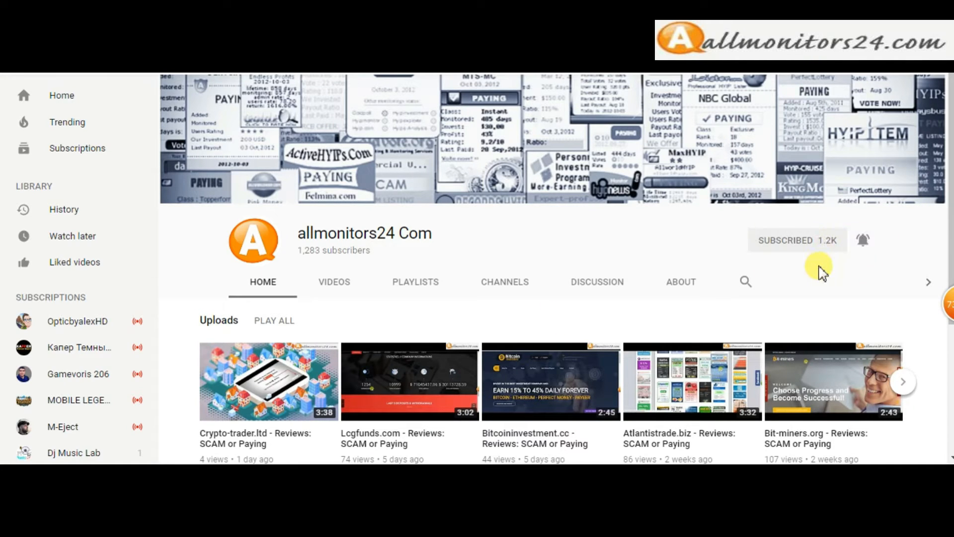
left_click(862, 239)
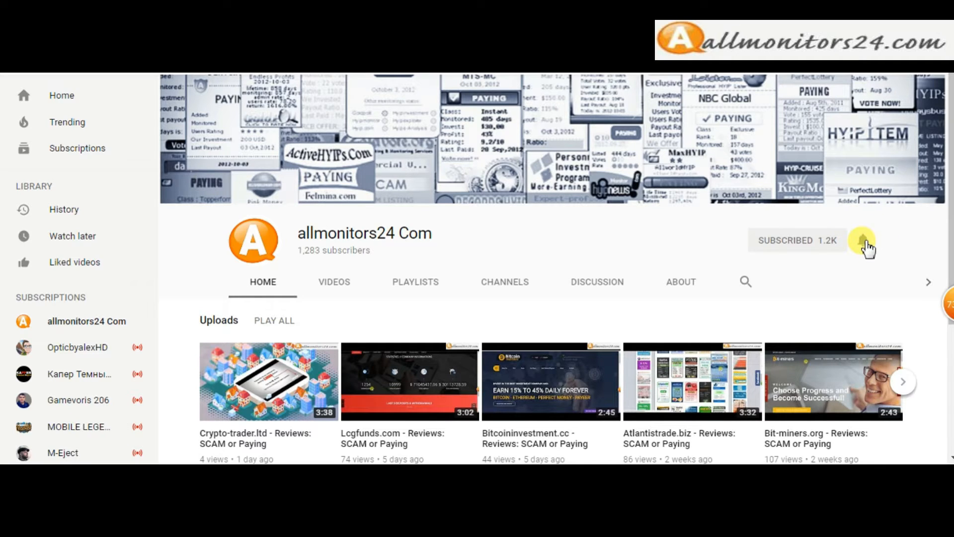
left_click(863, 239)
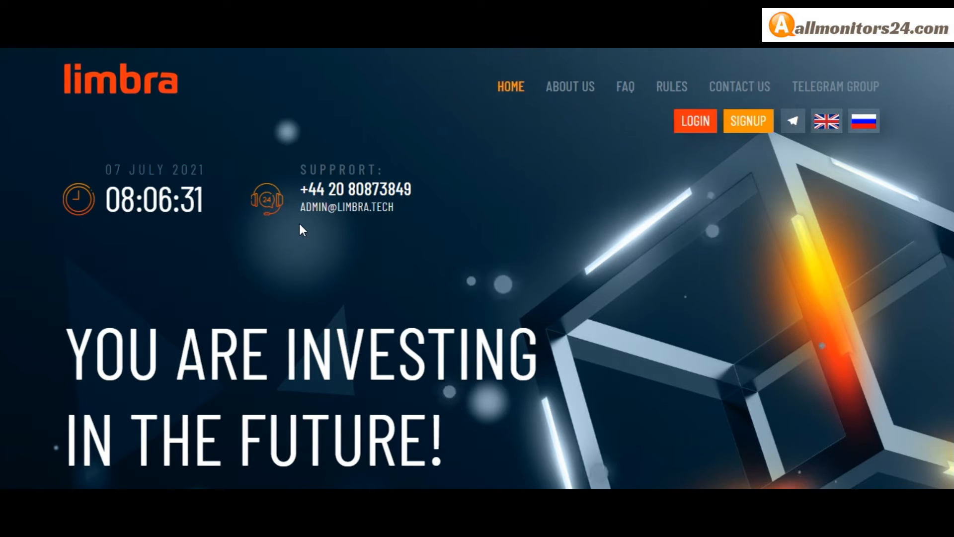
scroll("down", 3)
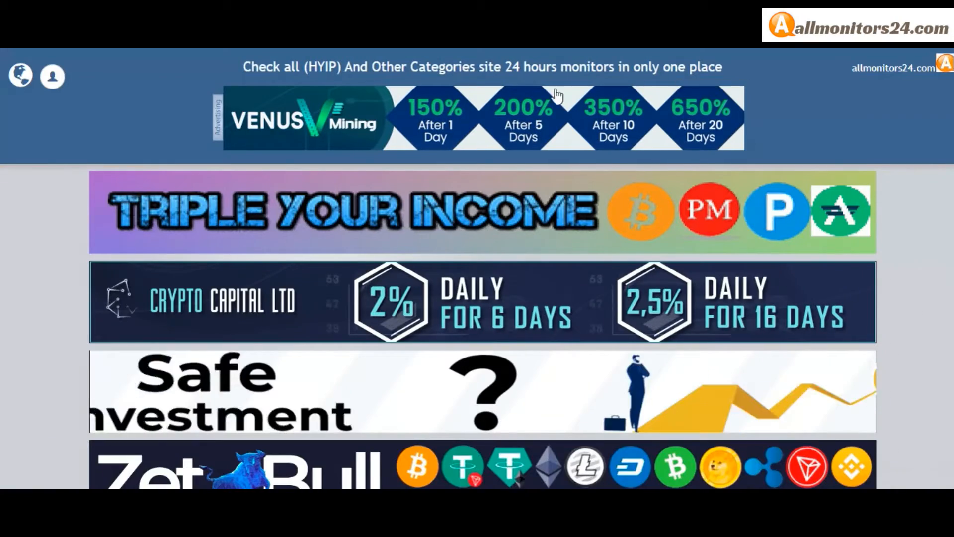
- Open the limbra.tech result showing Limbra as Paying, with 1–6% daily plans
scroll("down", 3)
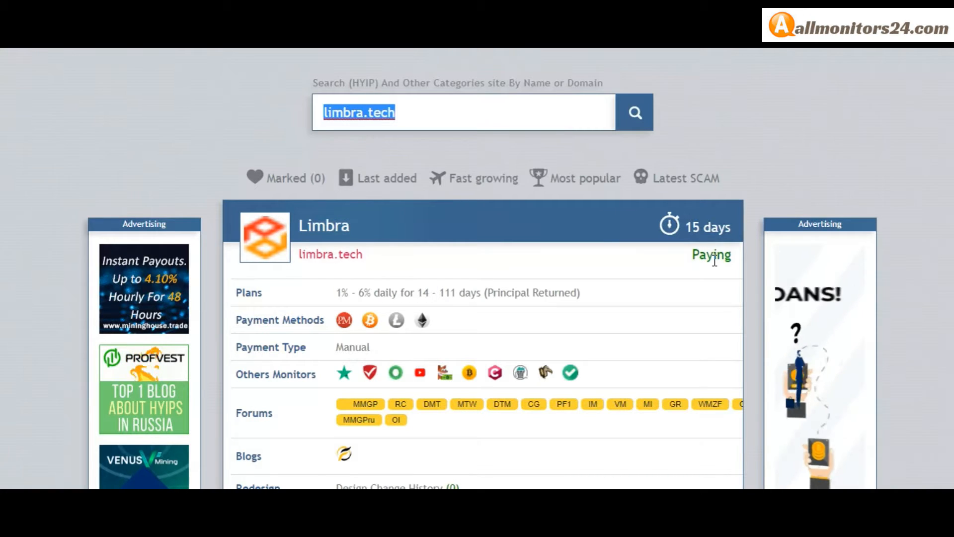
left_click(331, 254)
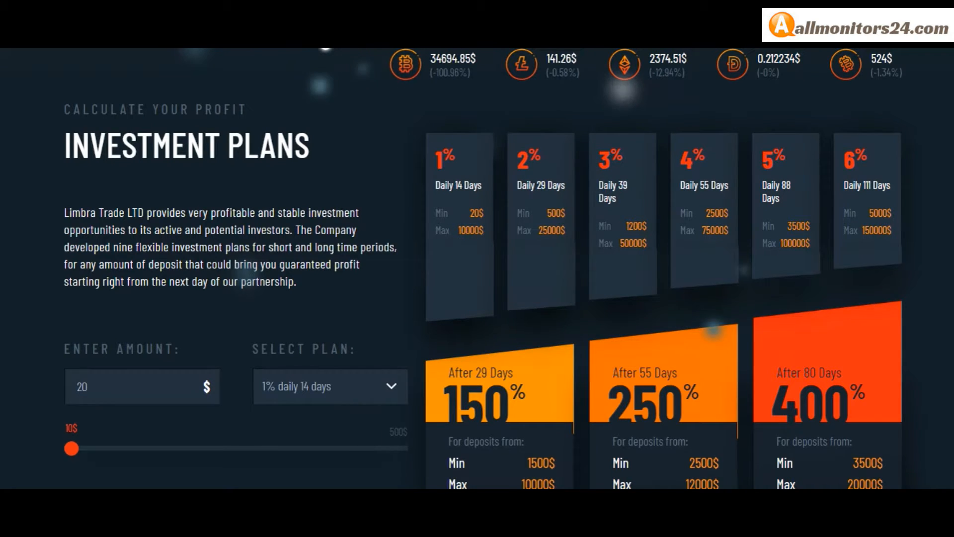
scroll("down", 3)
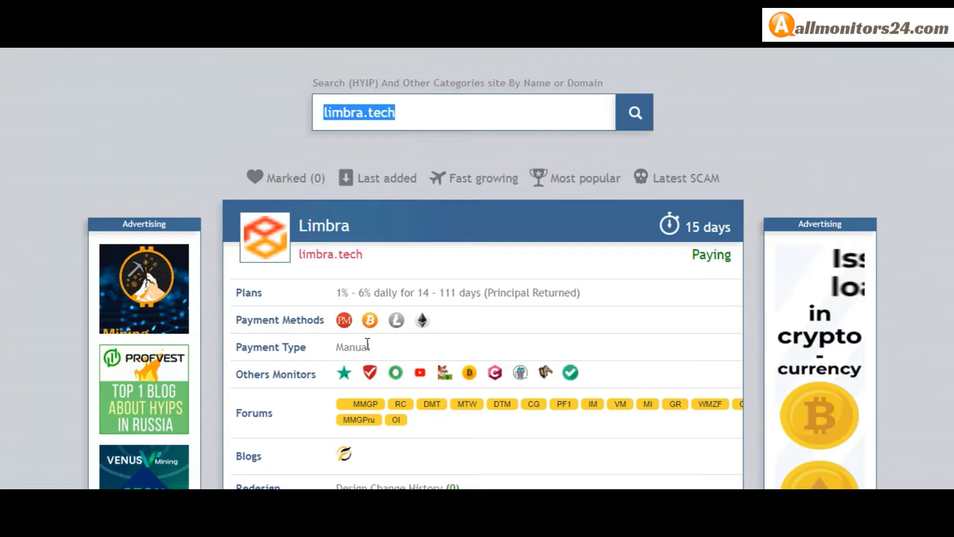
- Scroll Limbra's listing past Blogs and IP down to the ten-monitor status banners
scroll("down", 3)
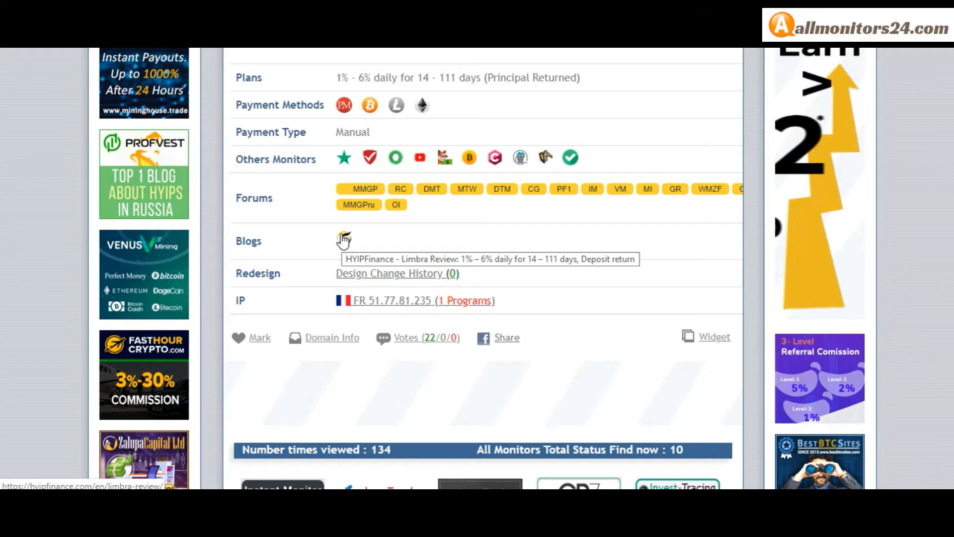
mouse_move(426, 265)
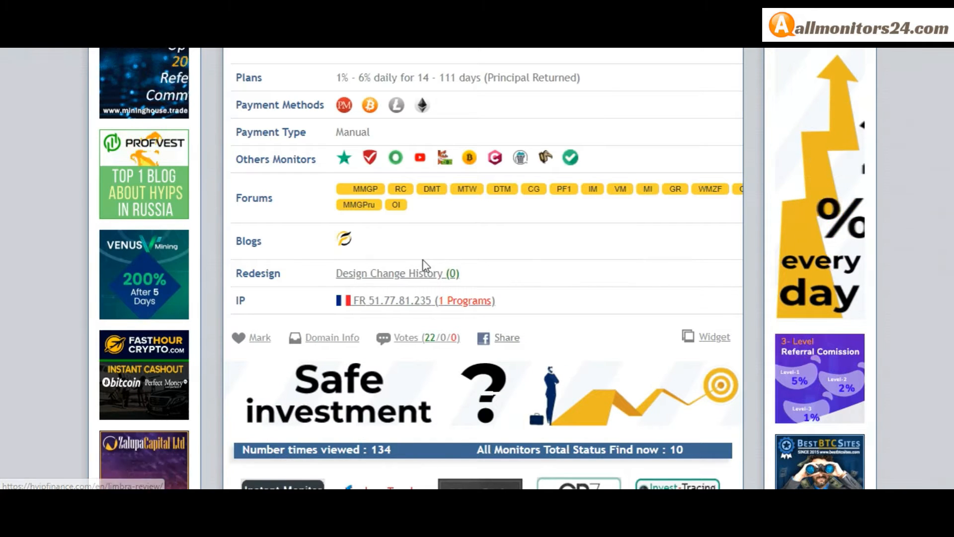
scroll("down", 3)
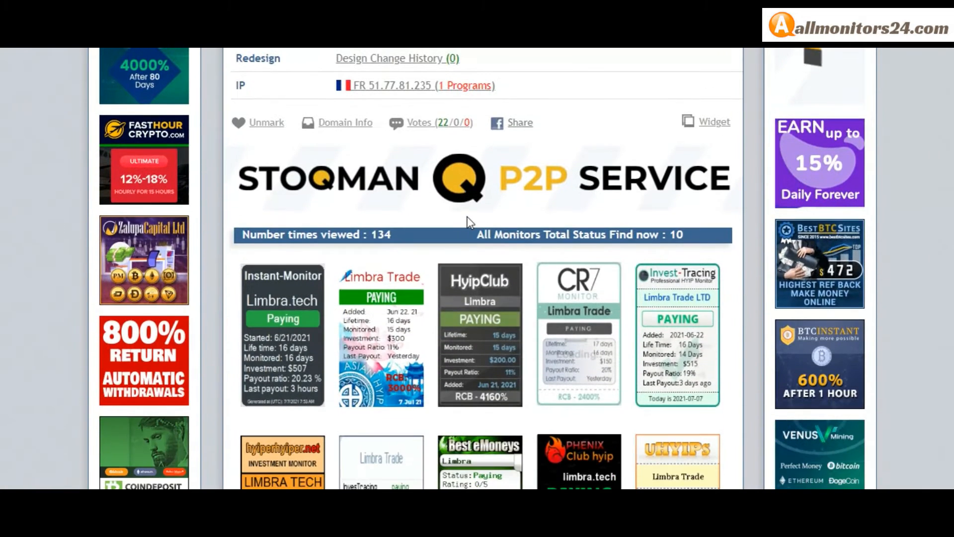
- Review the monitors' Paying banners, then open the limbra.tech homepage from the listing
scroll("down", 3)
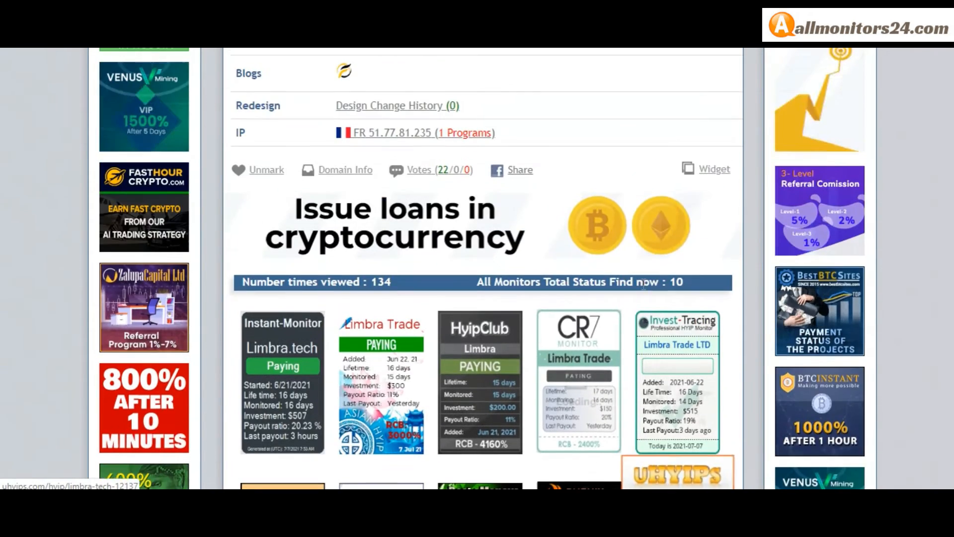
scroll("down", 3)
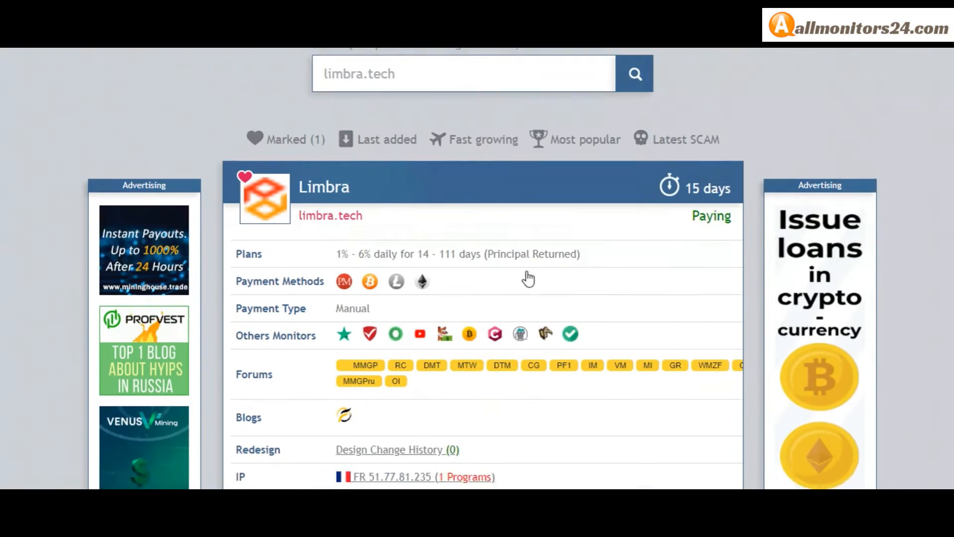
left_click(330, 215)
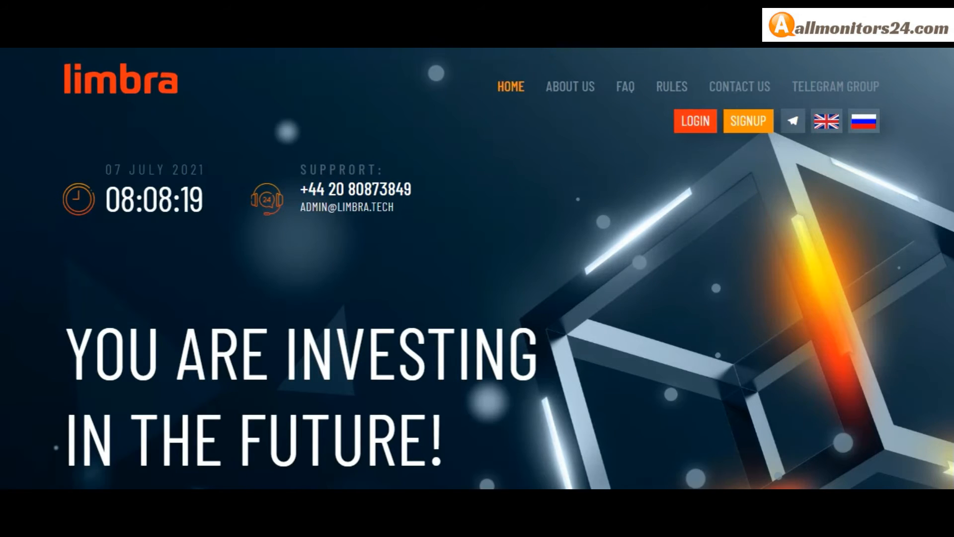
left_click(625, 87)
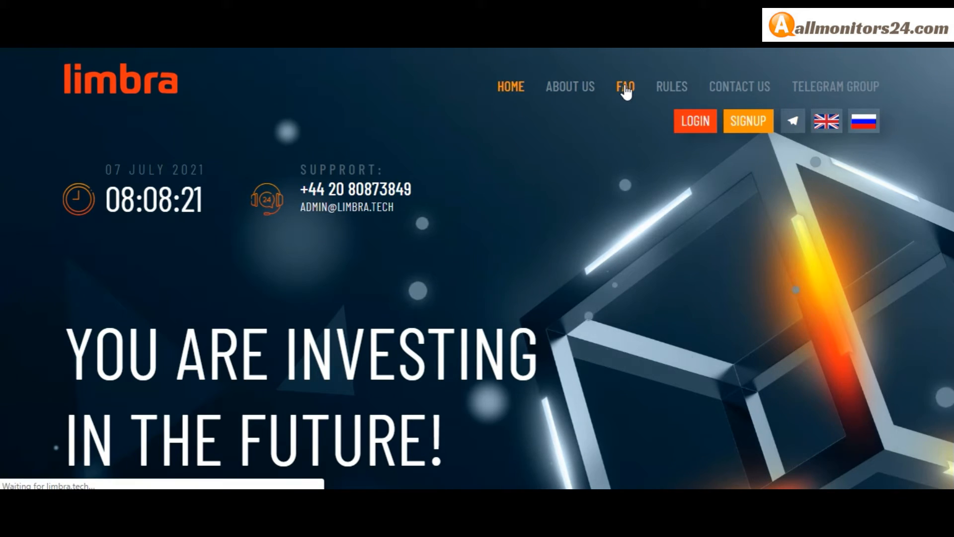
- Open Limbra's FAQ and scroll to the six daily investment plans, 1% to 6%
left_click(624, 86)
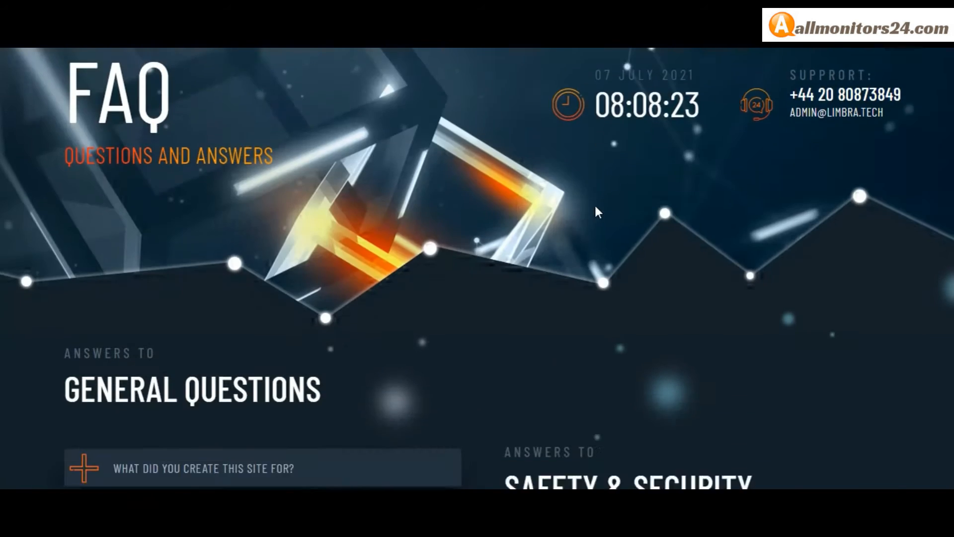
scroll("down", 3)
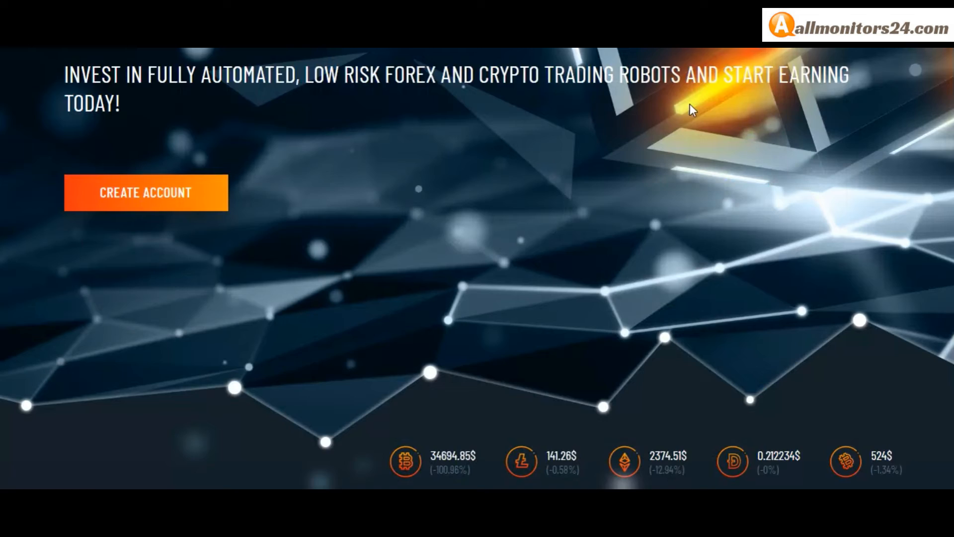
scroll("down", 3)
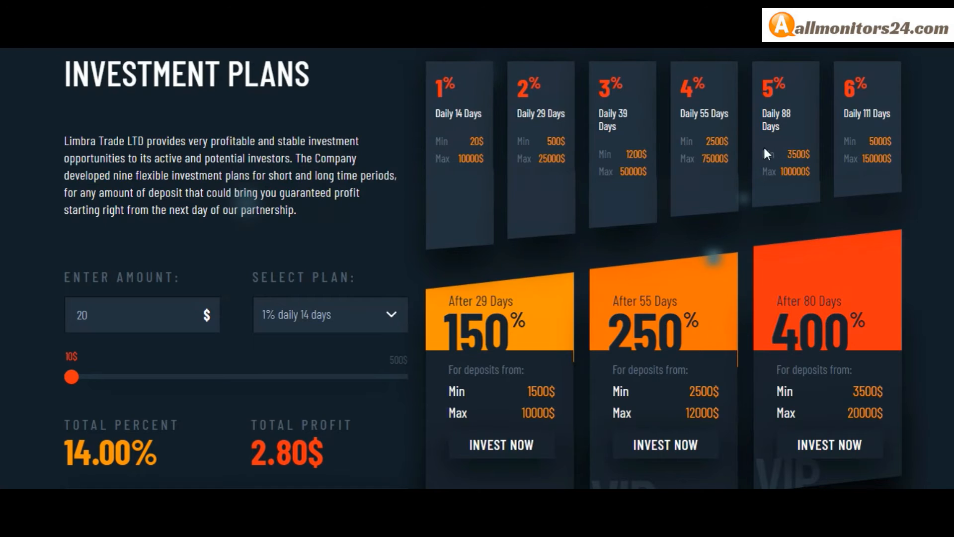